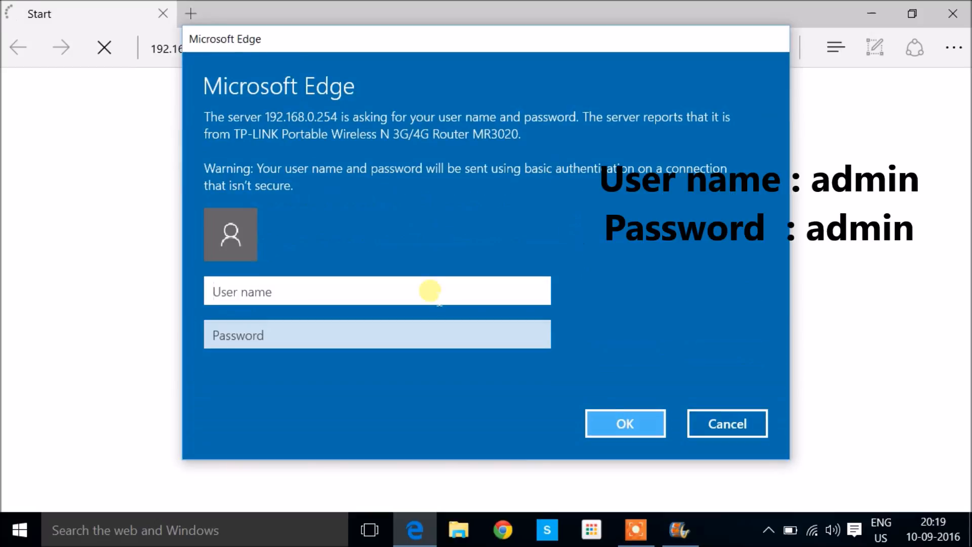
{"action": "left_click", "coordinate": [624, 423]}
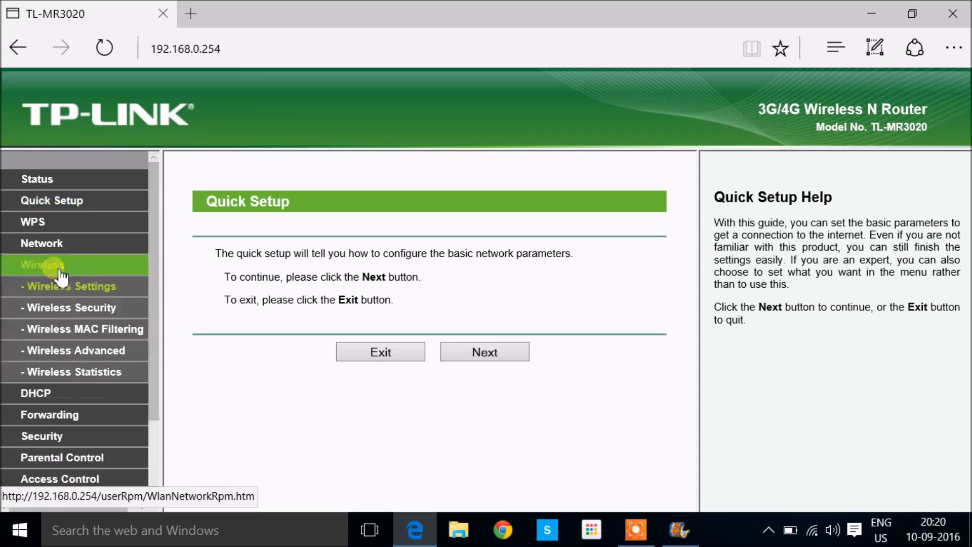
- Change the Wireless Network Name to abedefgh and save it
{"action": "left_click", "coordinate": [75, 286]}
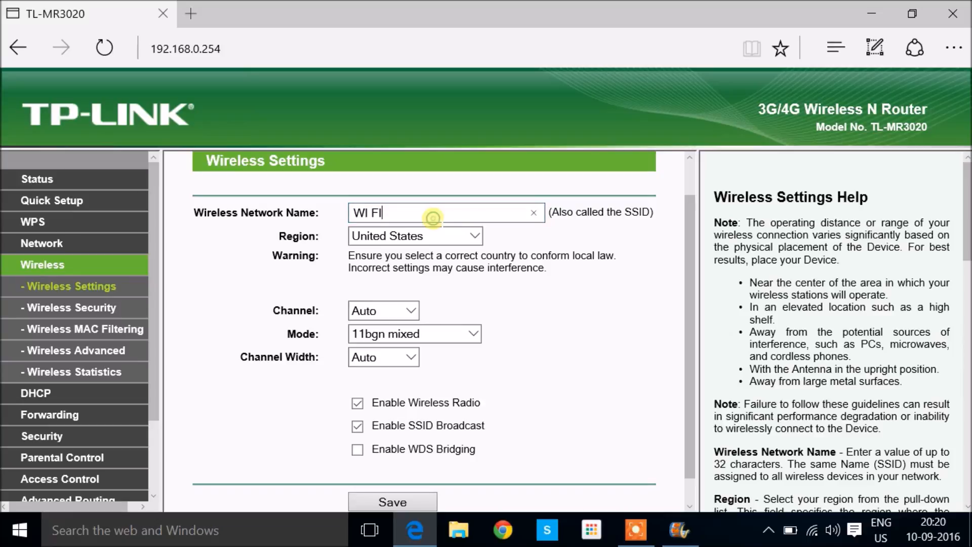
{"action": "key", "text": "Backspace"}
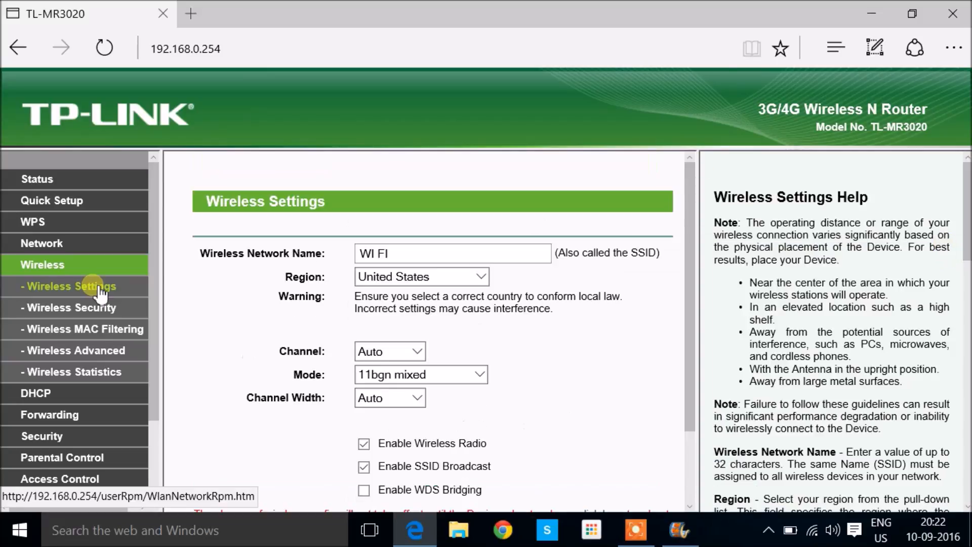
{"action": "left_click", "coordinate": [453, 254]}
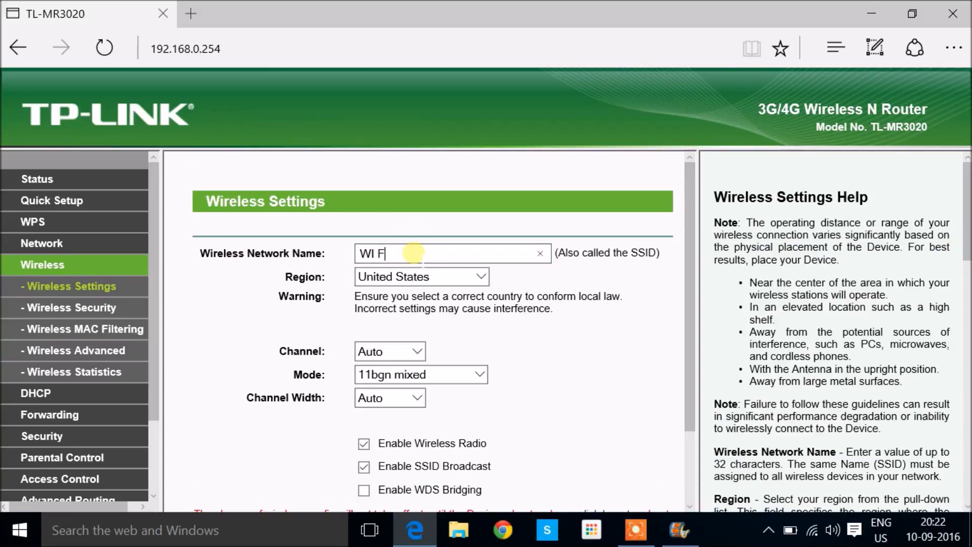
{"action": "type", "text": "abedefgh"}
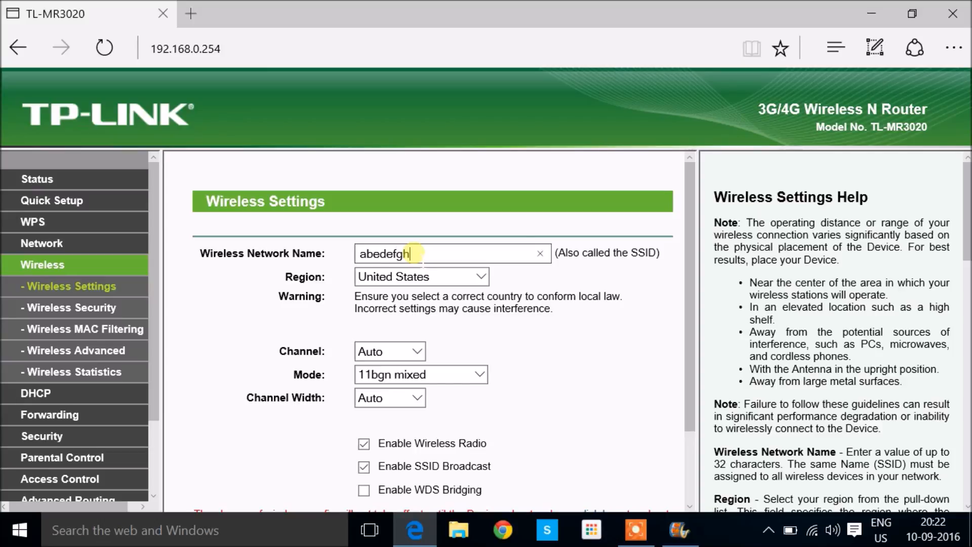
{"action": "mouse_move", "coordinate": [270, 347]}
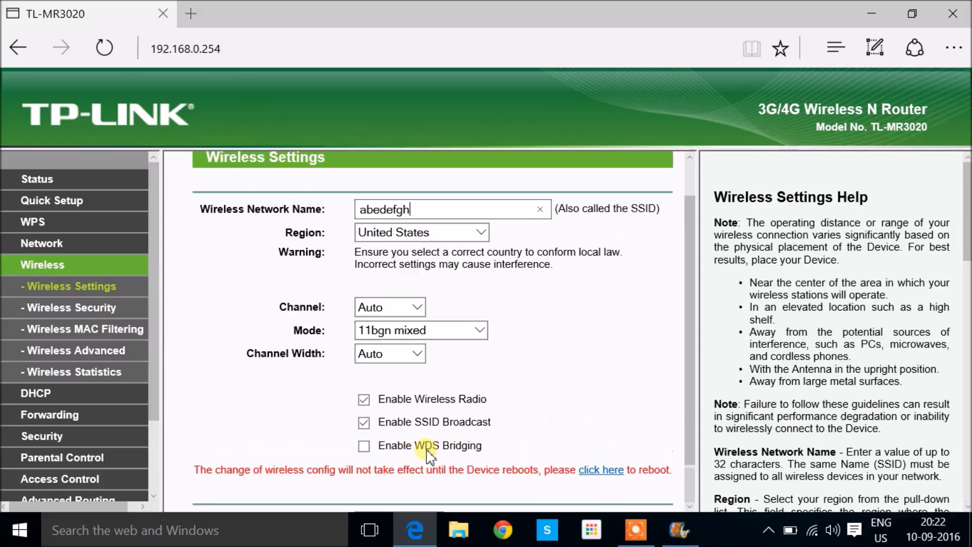
{"action": "scroll", "scroll_direction": "down", "scroll_amount": 3}
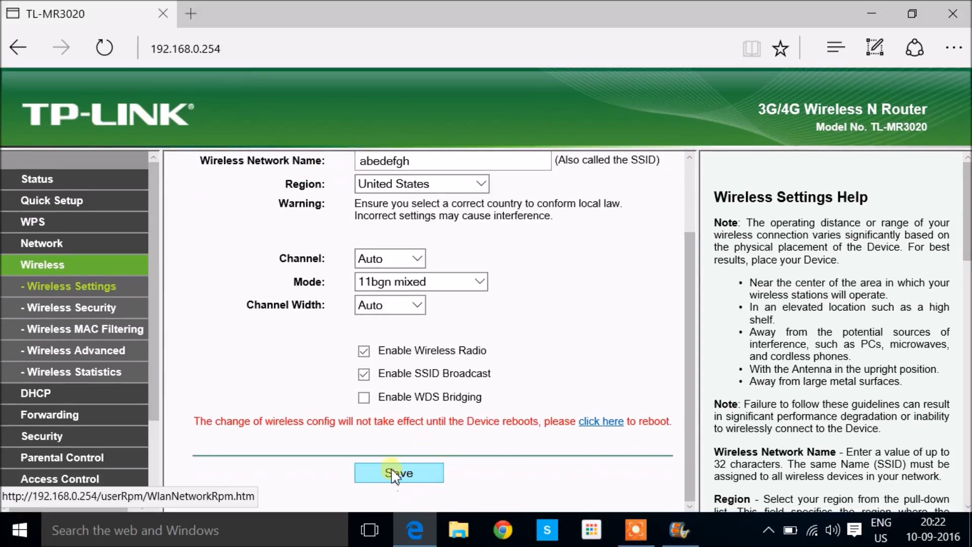
{"action": "left_click", "coordinate": [68, 307]}
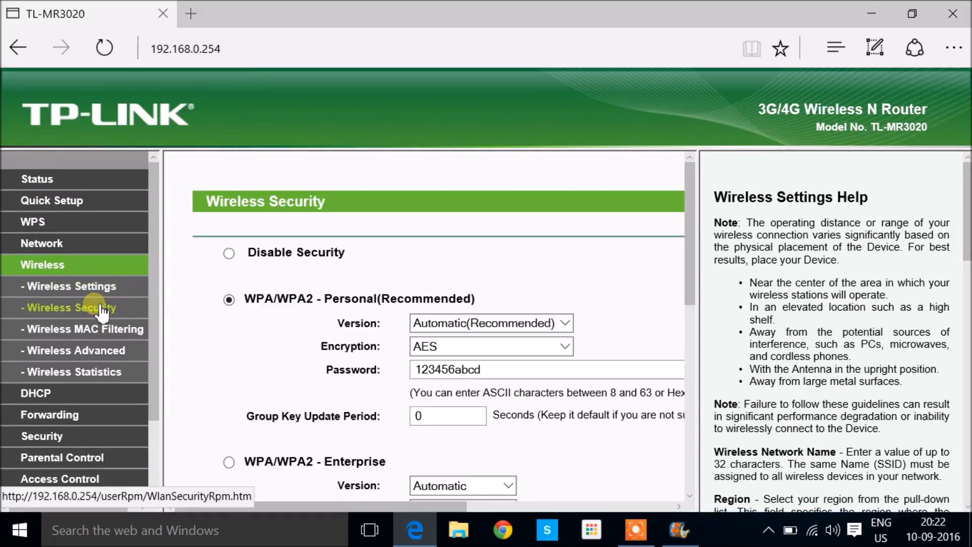
- Set the wireless security version to WPA2-Personal
{"action": "left_click", "coordinate": [70, 307]}
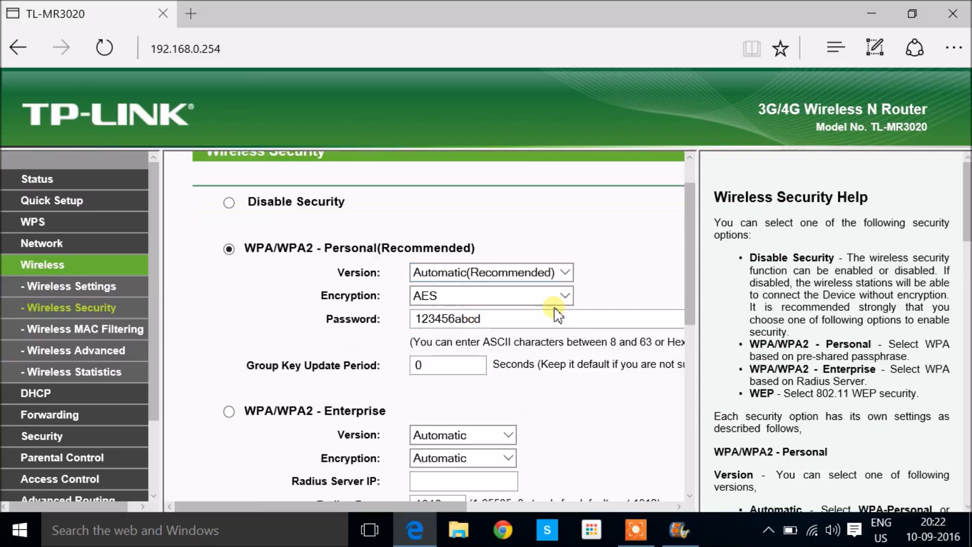
{"action": "scroll", "scroll_direction": "down", "scroll_amount": 3}
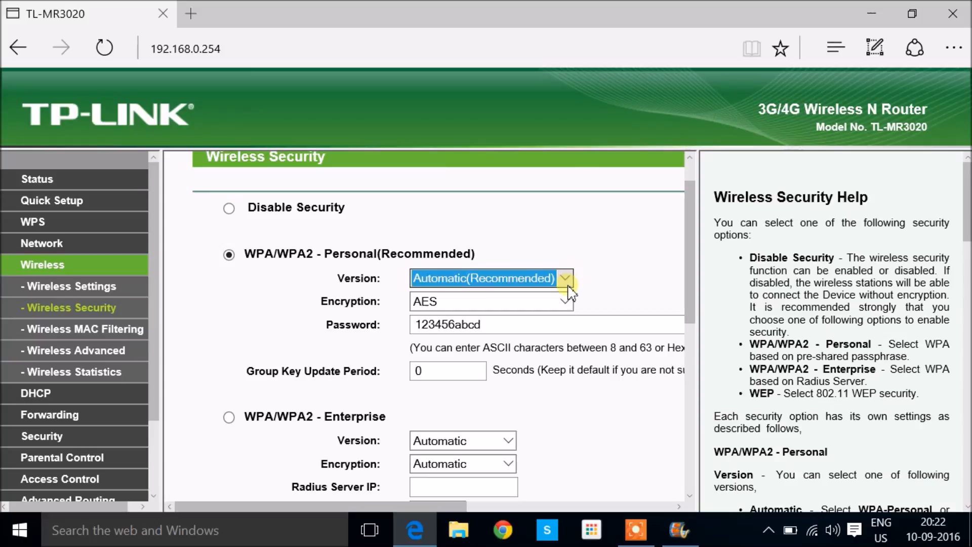
{"action": "left_click", "coordinate": [563, 278]}
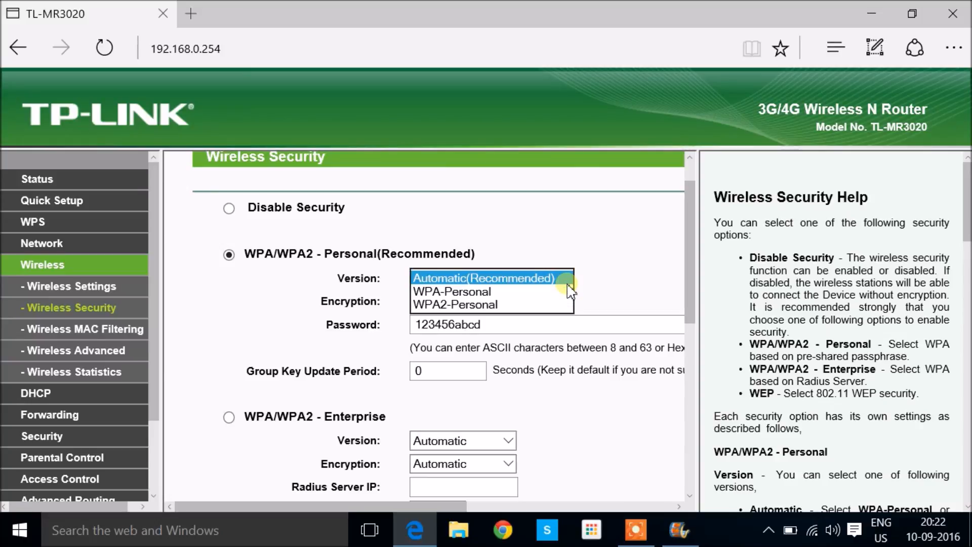
{"action": "left_click", "coordinate": [455, 304]}
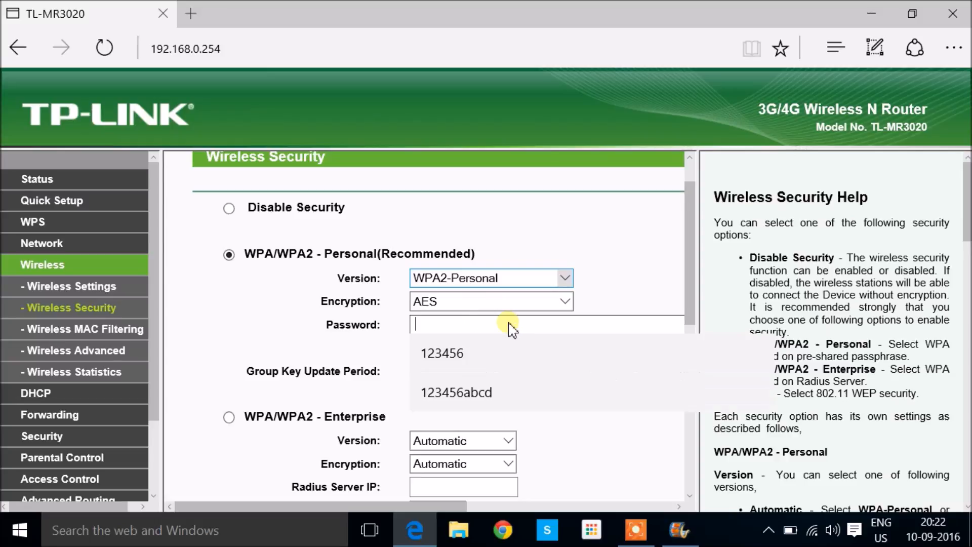
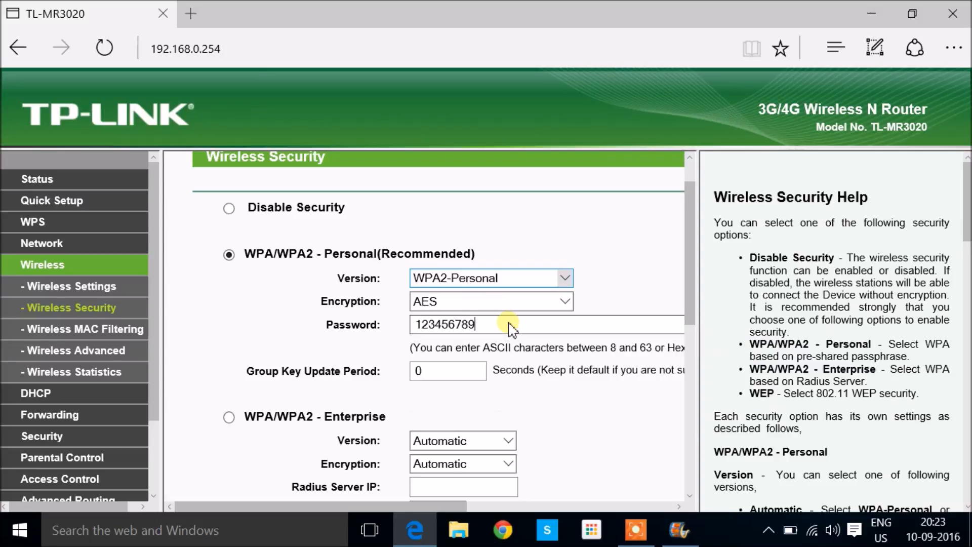
{"action": "scroll", "scroll_direction": "down", "scroll_amount": 3}
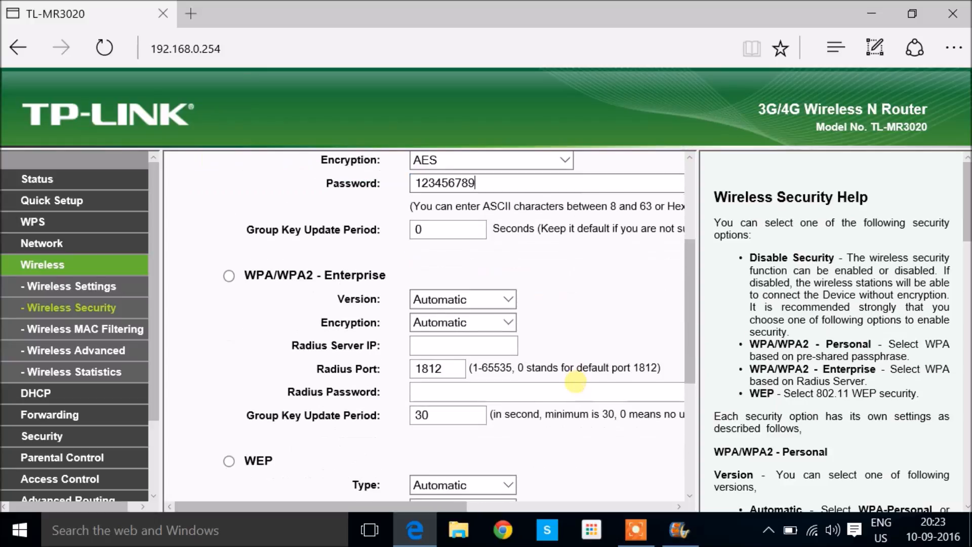
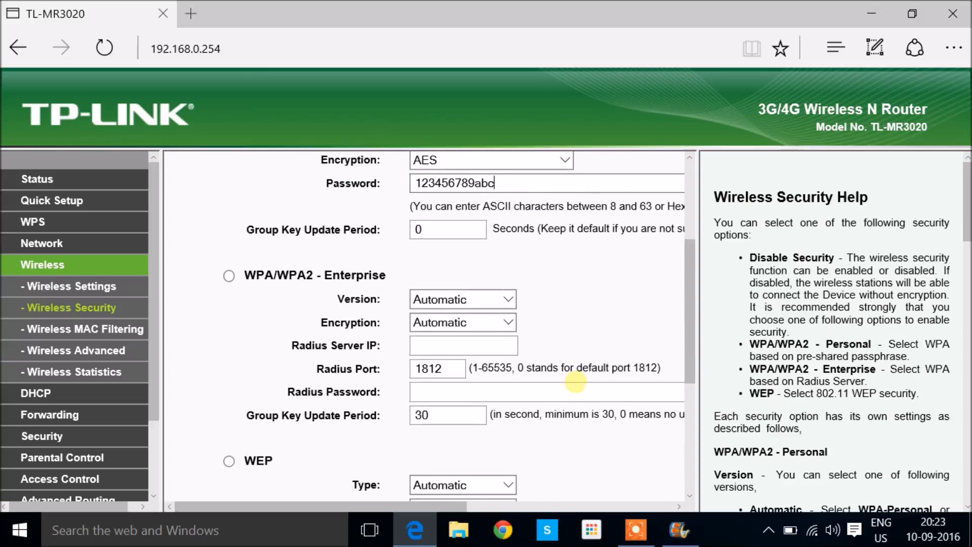
{"action": "scroll", "scroll_direction": "down", "scroll_amount": 3}
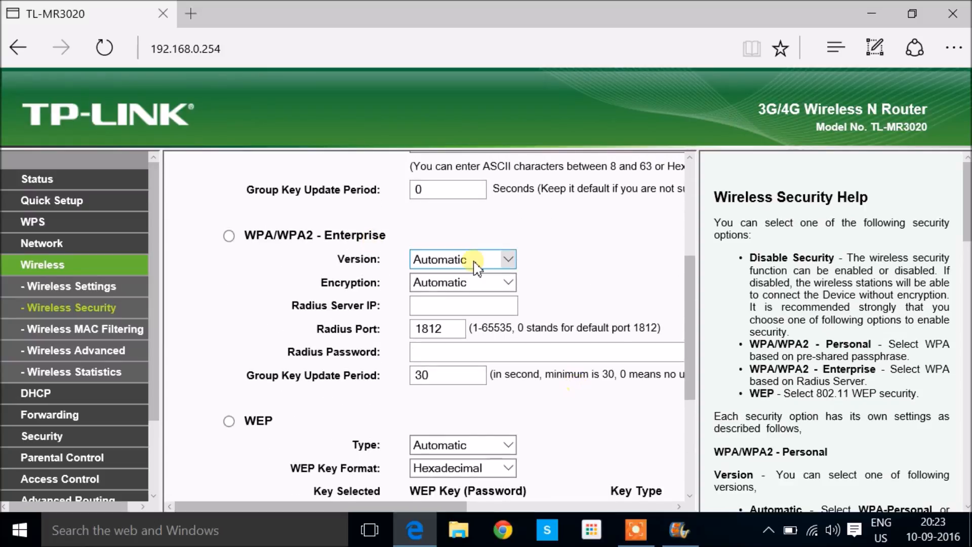
{"action": "scroll", "scroll_direction": "down", "scroll_amount": 3}
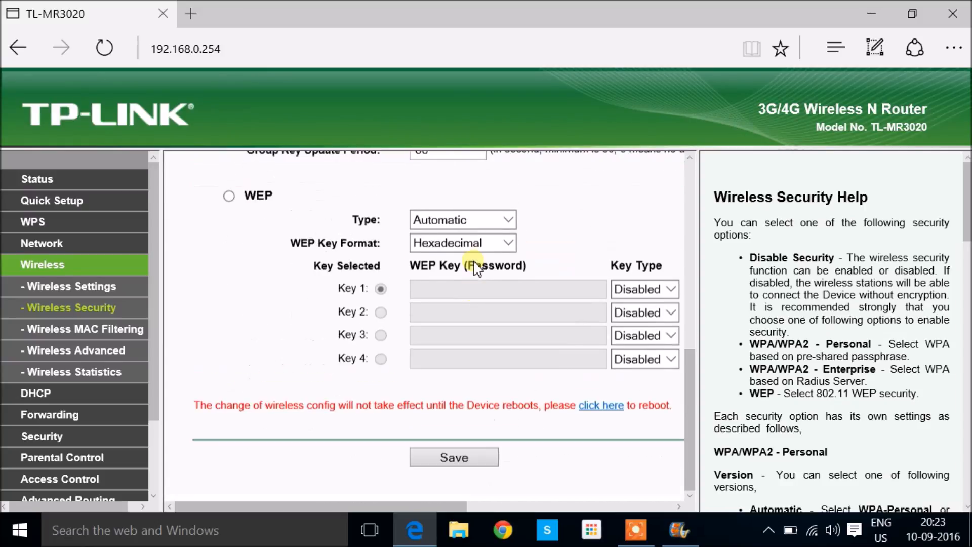
{"action": "left_click", "coordinate": [454, 458]}
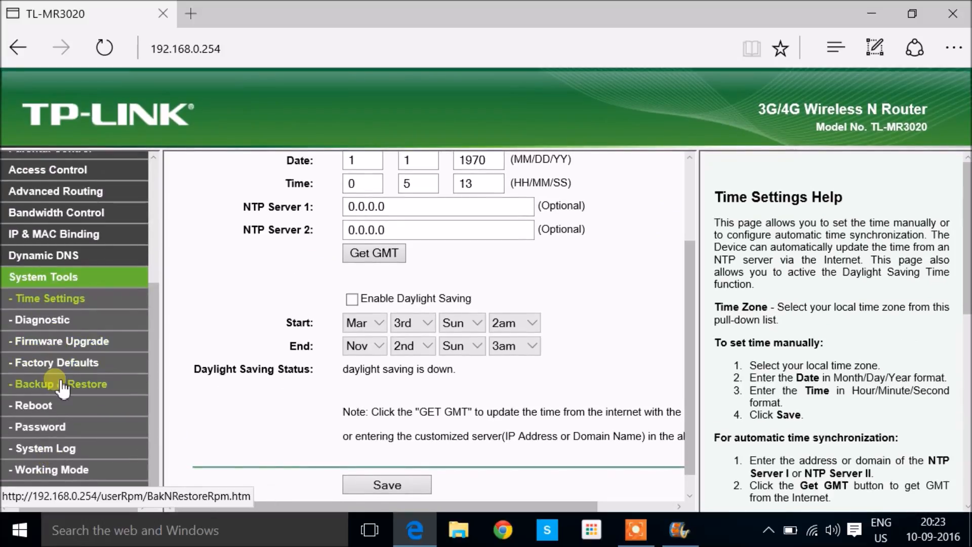
- Reboot the router from System Tools > Reboot and confirm with OK
{"action": "left_click", "coordinate": [32, 405]}
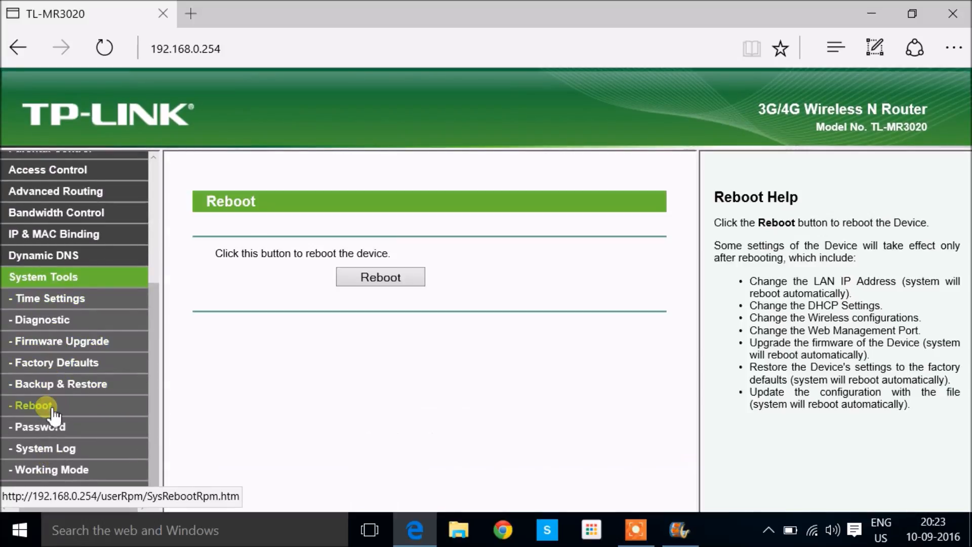
{"action": "left_click", "coordinate": [380, 276]}
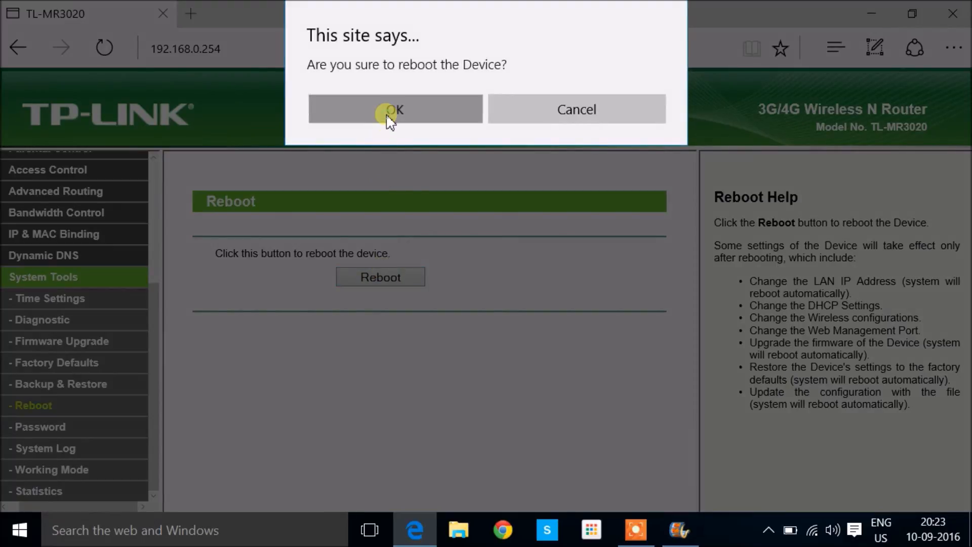
{"action": "left_click", "coordinate": [395, 109]}
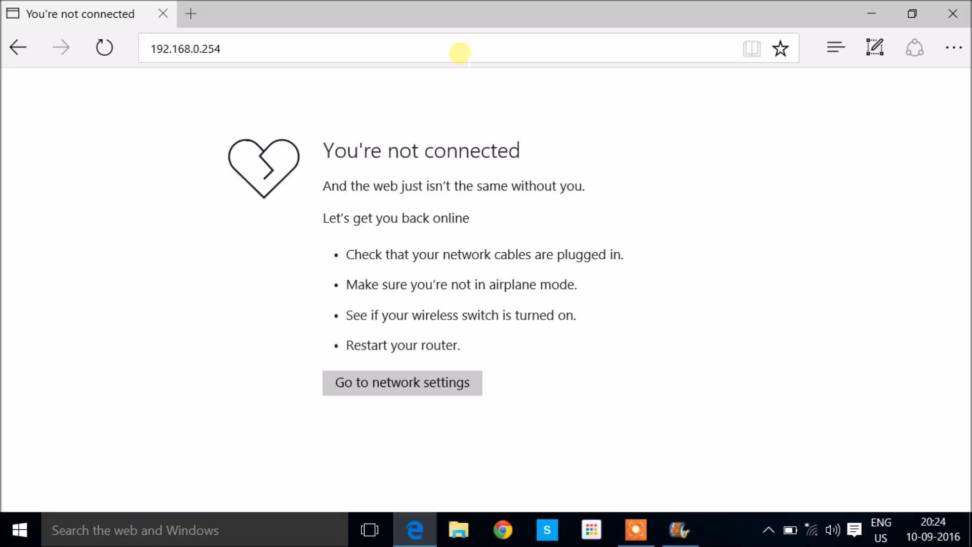
{"action": "left_click", "coordinate": [310, 49]}
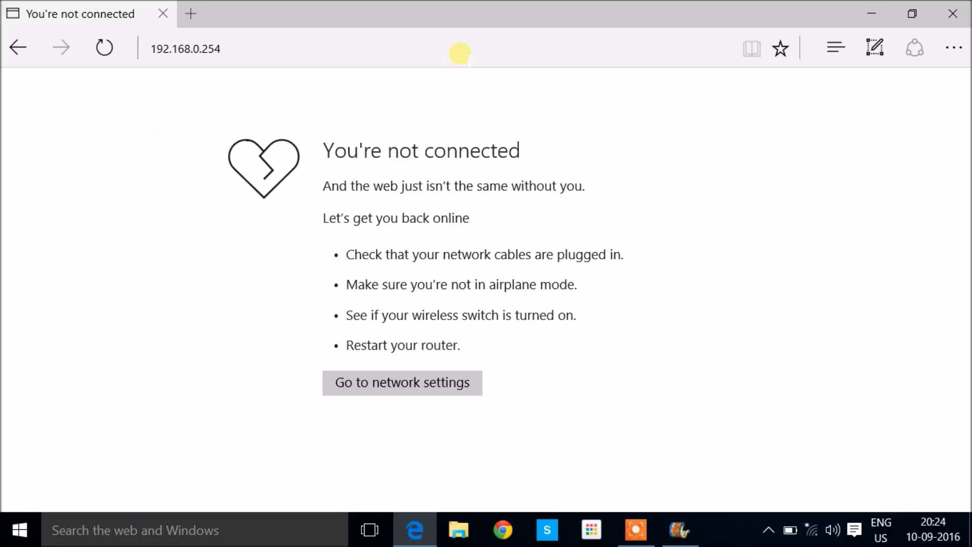
{"action": "mouse_move", "coordinate": [814, 524]}
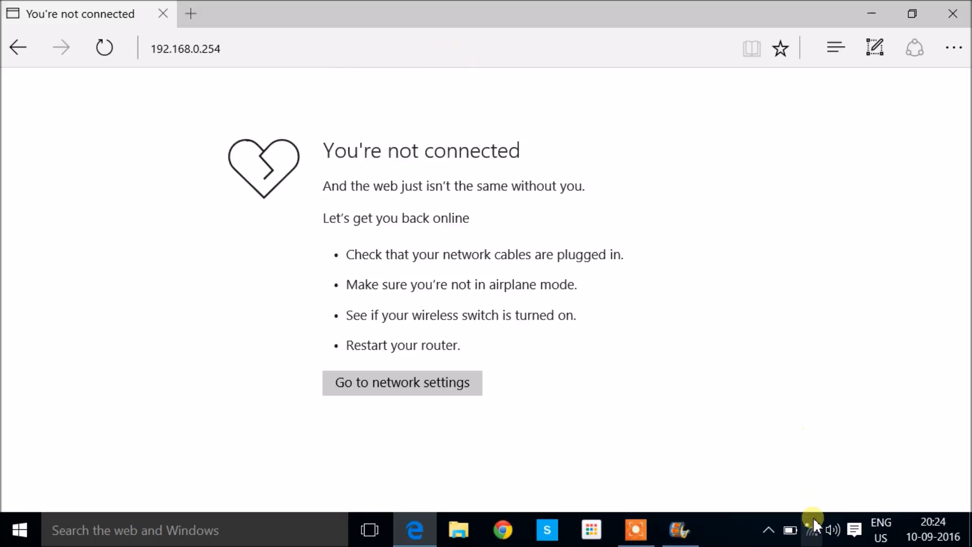
- Connect to the abedefgh Wi-Fi network and submit its security key
{"action": "left_click", "coordinate": [813, 530]}
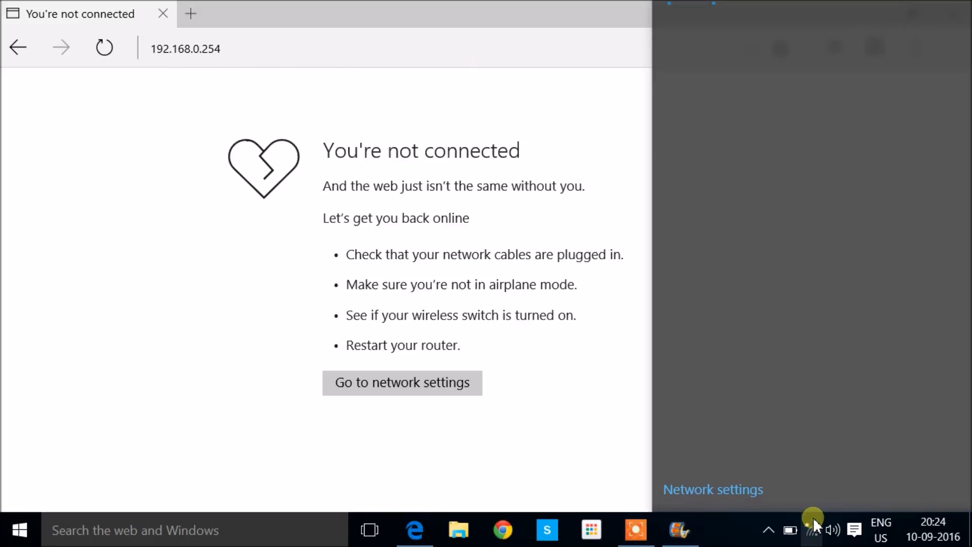
{"action": "left_click", "coordinate": [811, 531]}
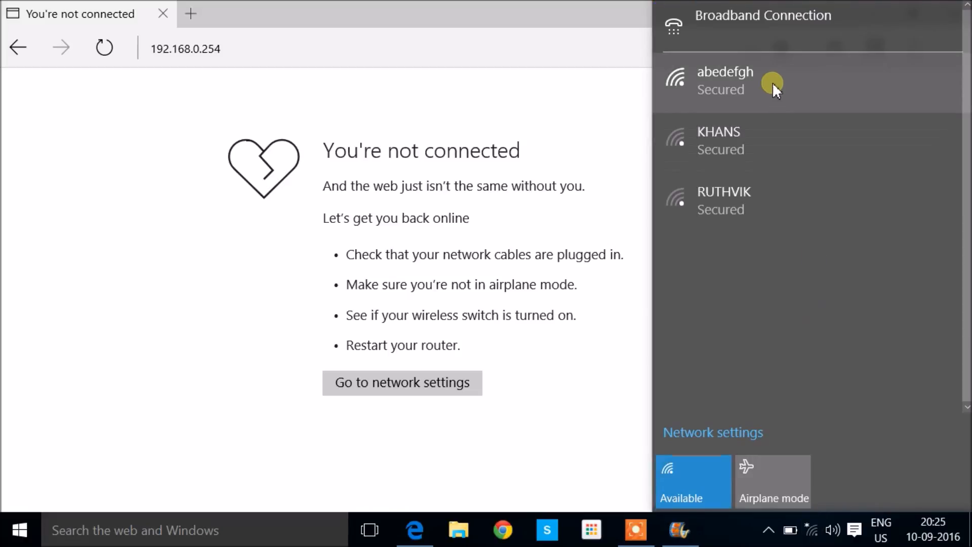
{"action": "left_click", "coordinate": [726, 81]}
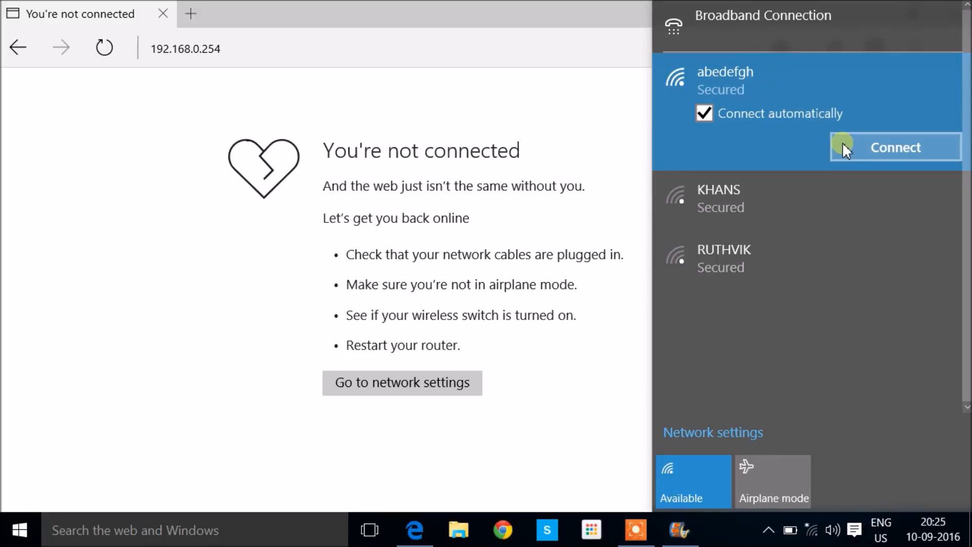
{"action": "left_click", "coordinate": [895, 146]}
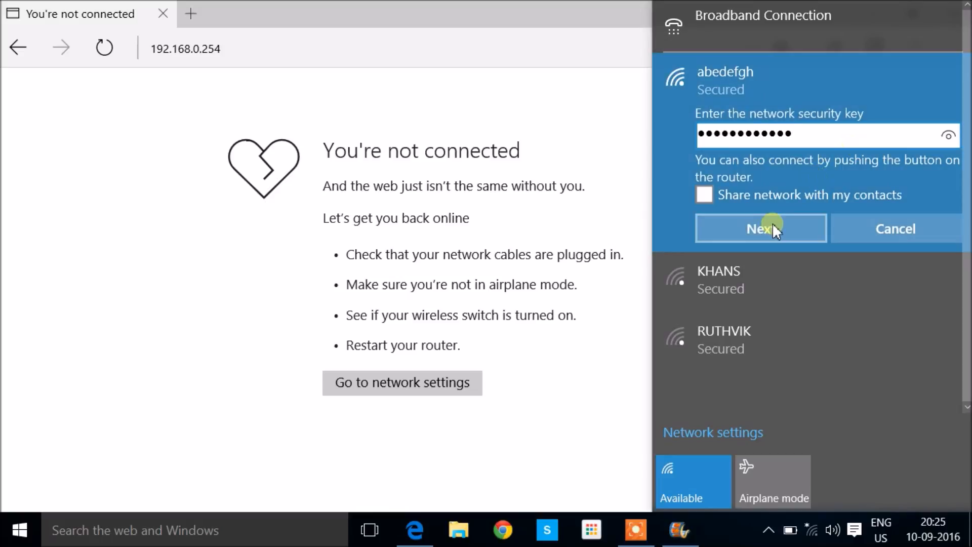
{"action": "left_click", "coordinate": [761, 228]}
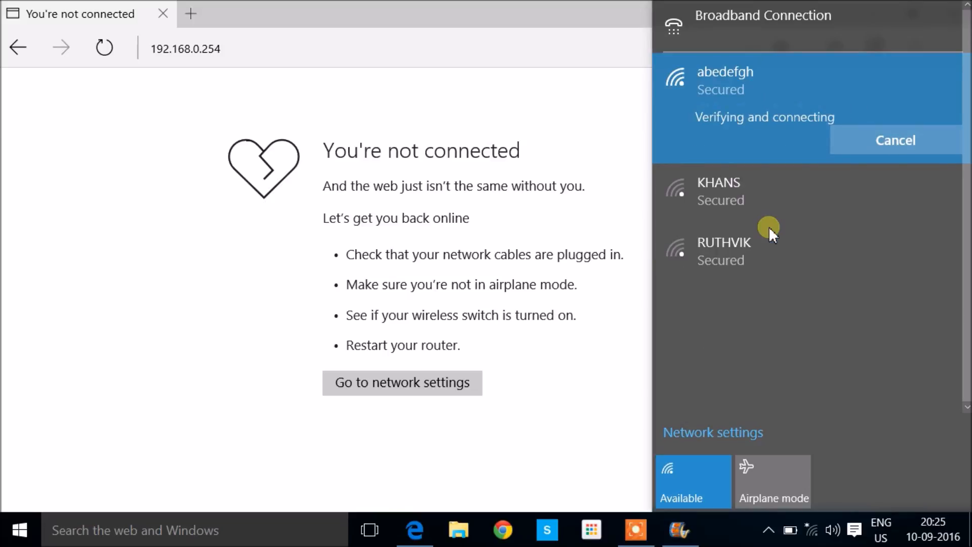